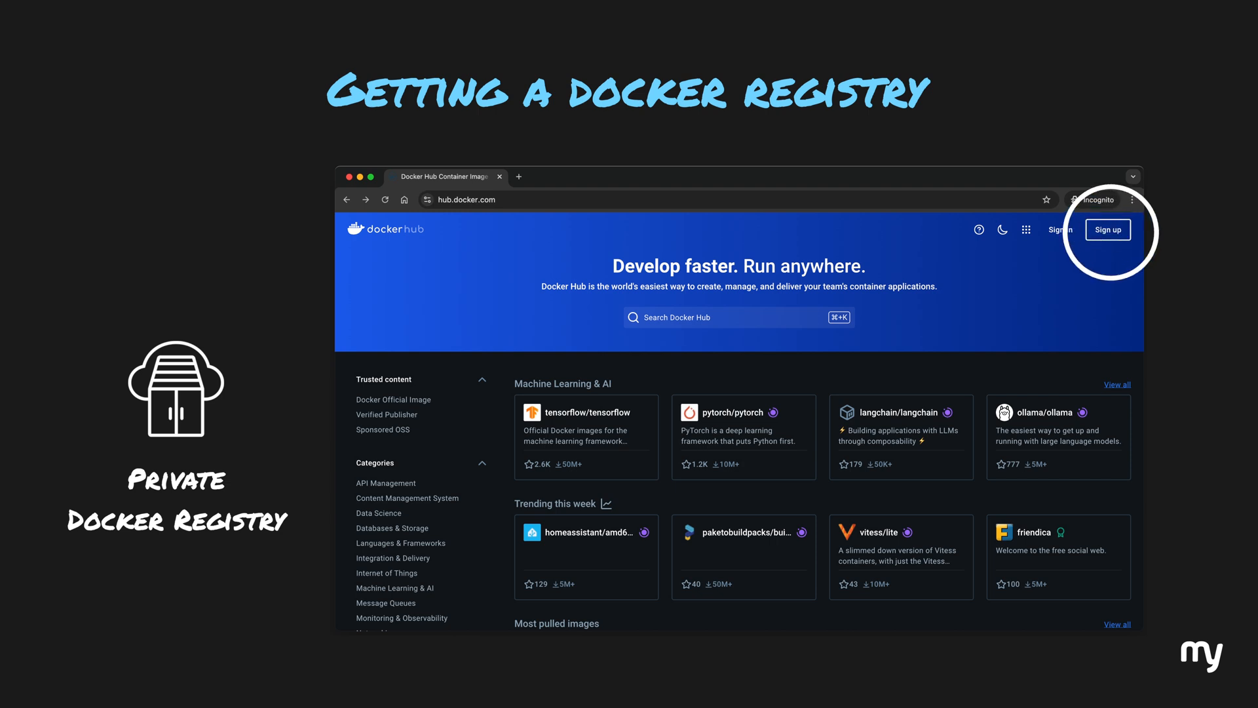
Sign in and create a private repository named my-personal-image.
{"action": "left_click", "coordinate": [1108, 230]}
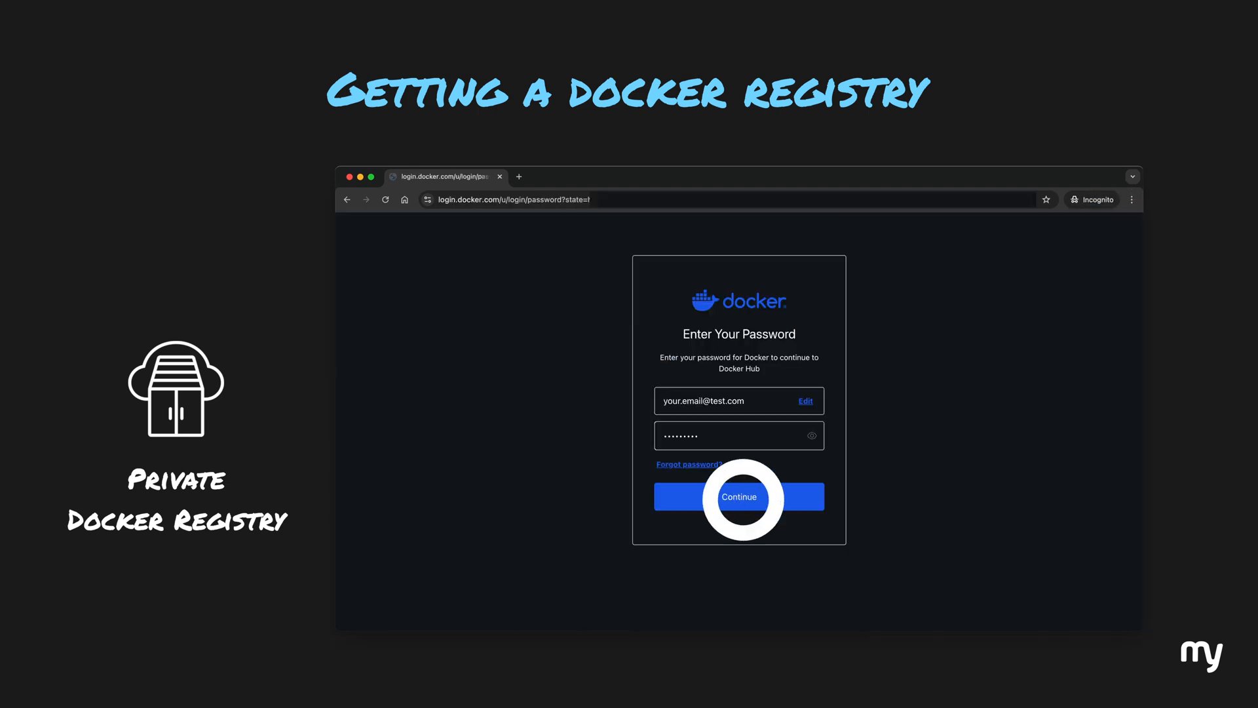
{"action": "left_click", "coordinate": [738, 496]}
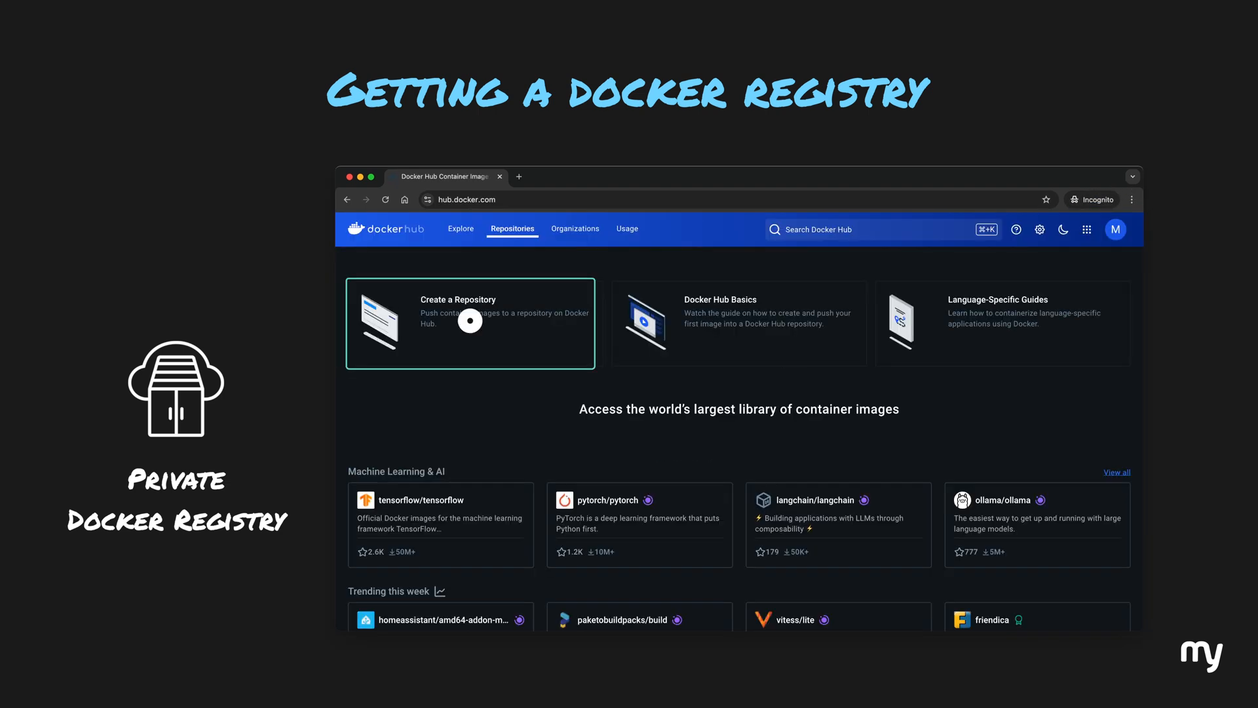
{"action": "left_click", "coordinate": [469, 322]}
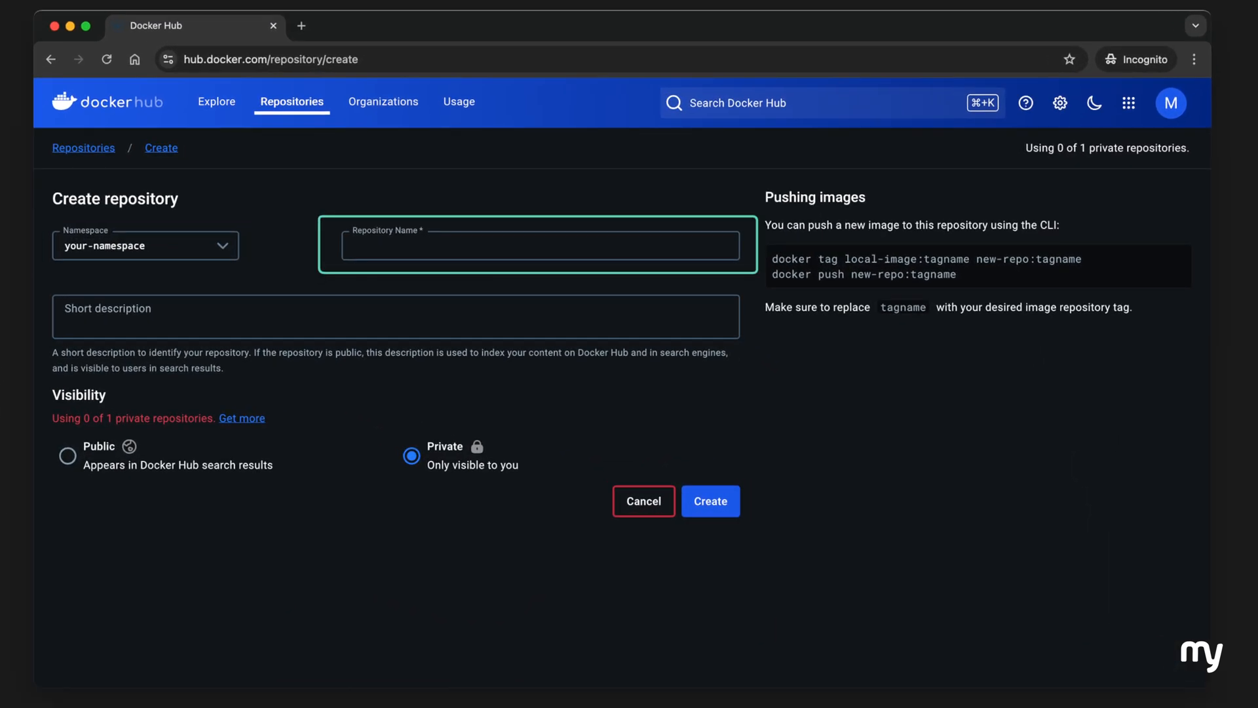
{"action": "type", "text": "my-perso"}
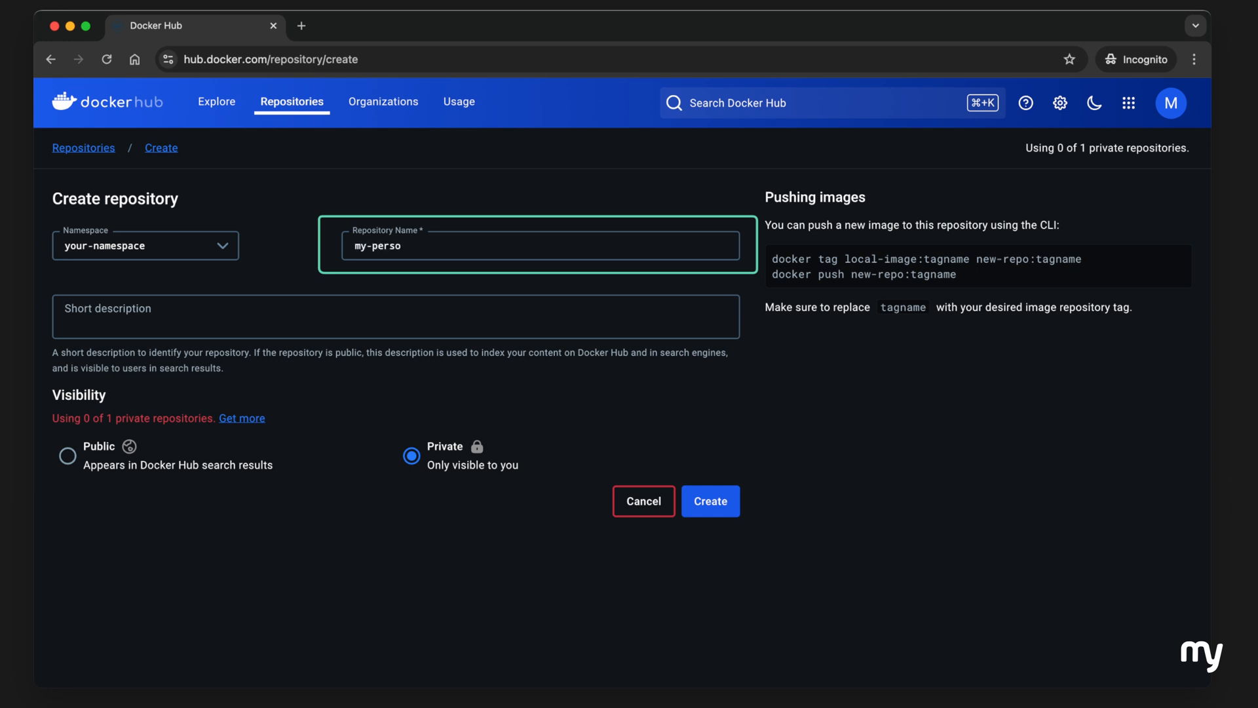
{"action": "type", "text": "nal-image"}
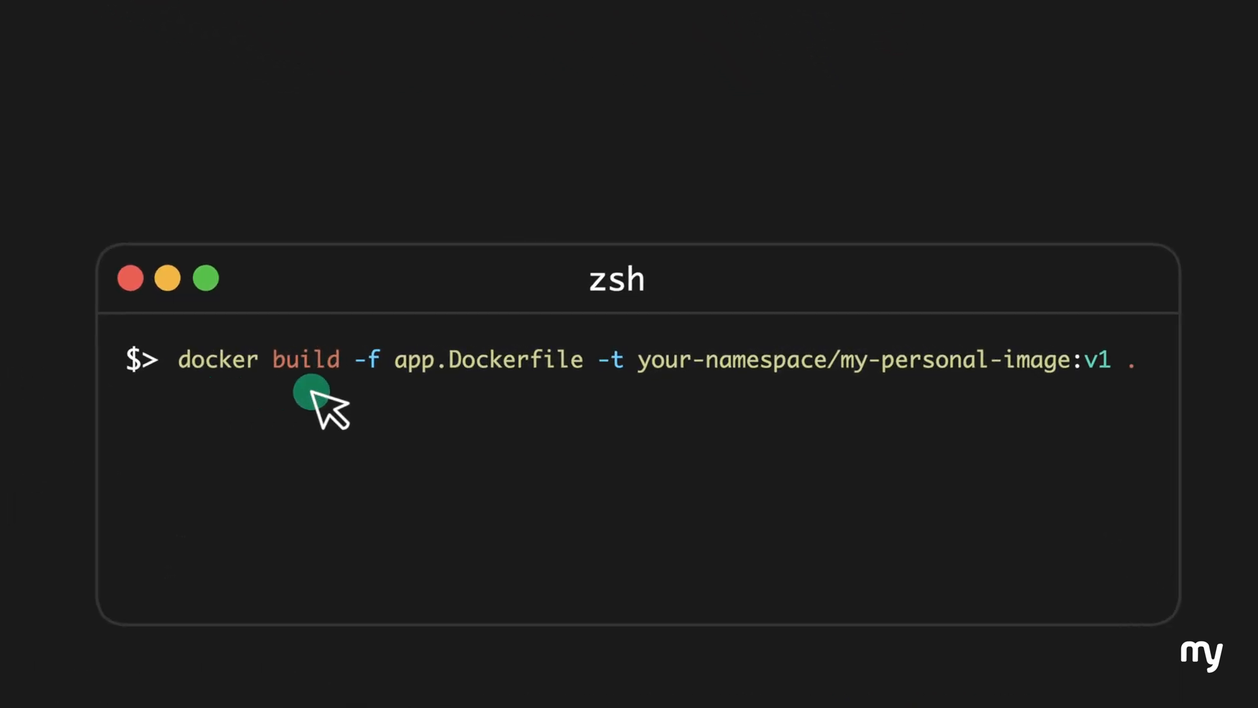
{"action": "mouse_move", "coordinate": [481, 409]}
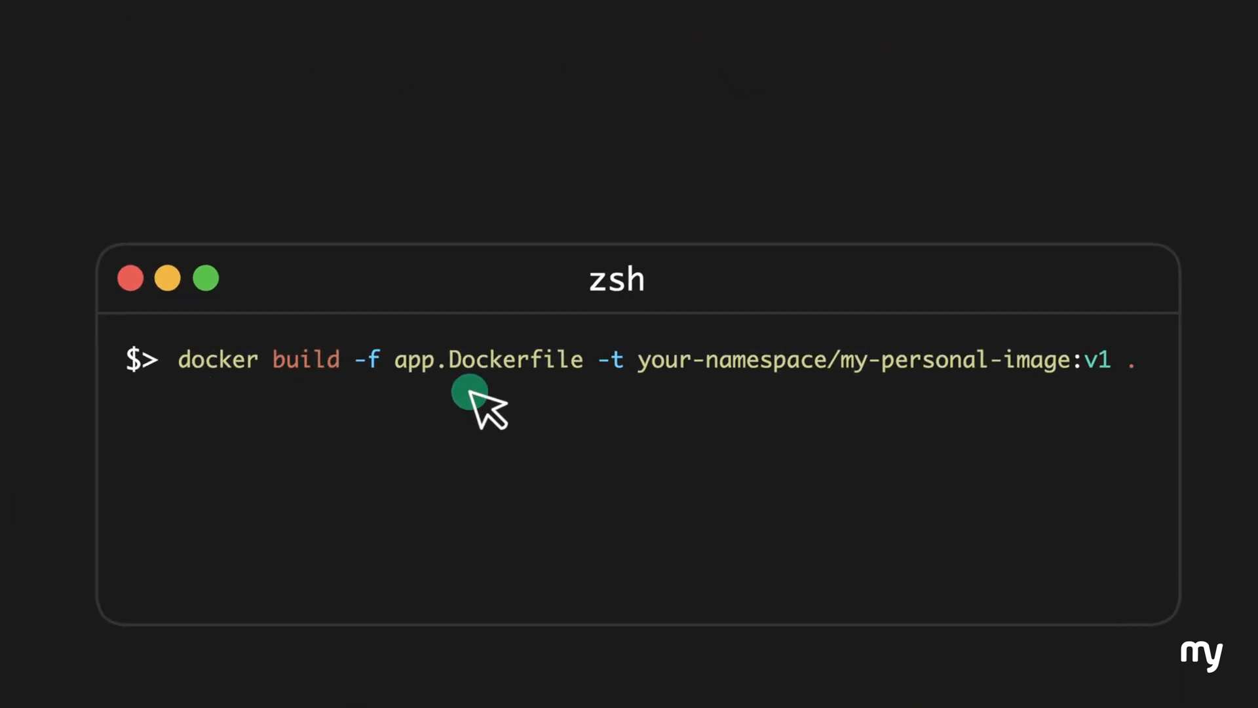
{"action": "mouse_move", "coordinate": [1159, 413]}
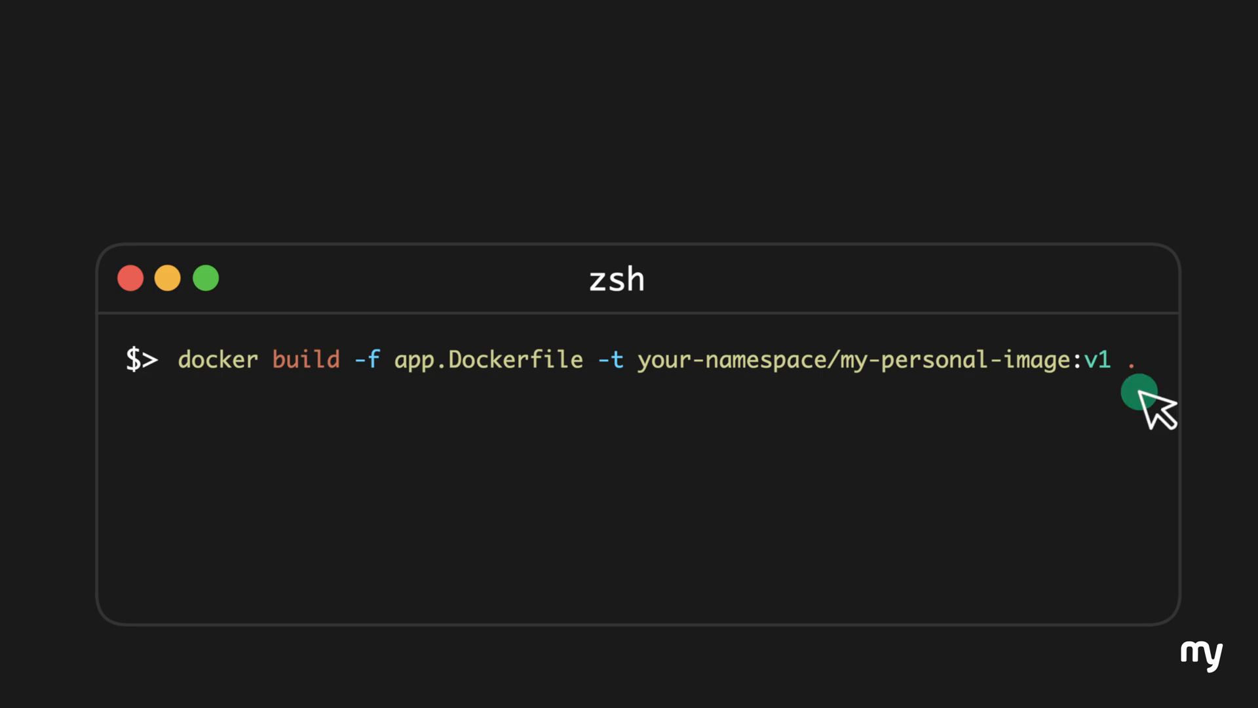
{"action": "mouse_move", "coordinate": [835, 413]}
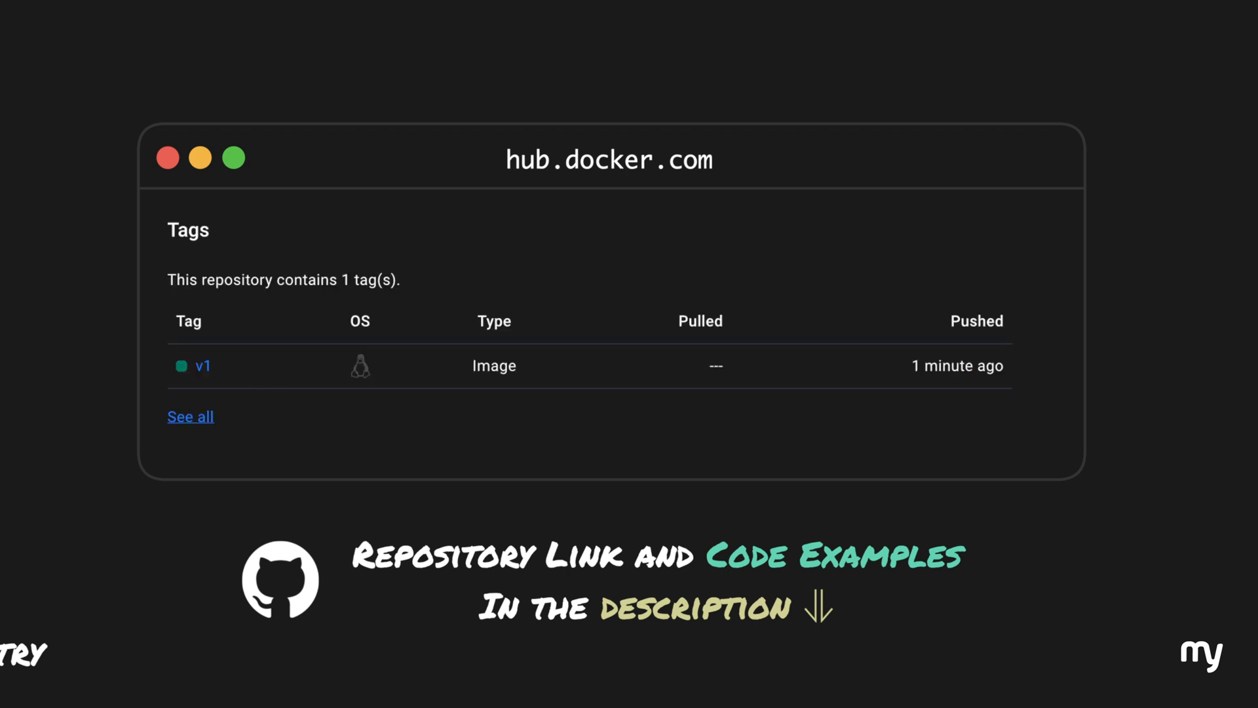
View the repository's Tags section showing the v1 image pushed a minute ago.
{"action": "left_click", "coordinate": [201, 365]}
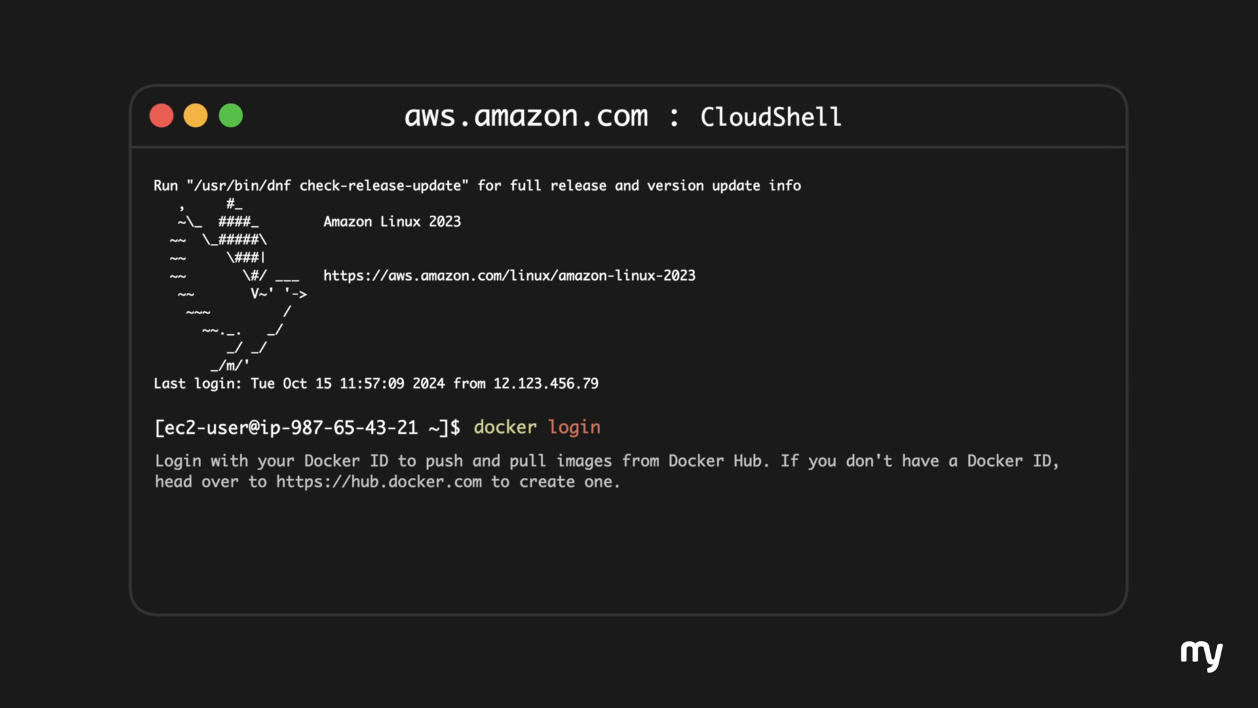
Run docker login on the server to authenticate with Docker Hub.
{"action": "key", "text": "Return"}
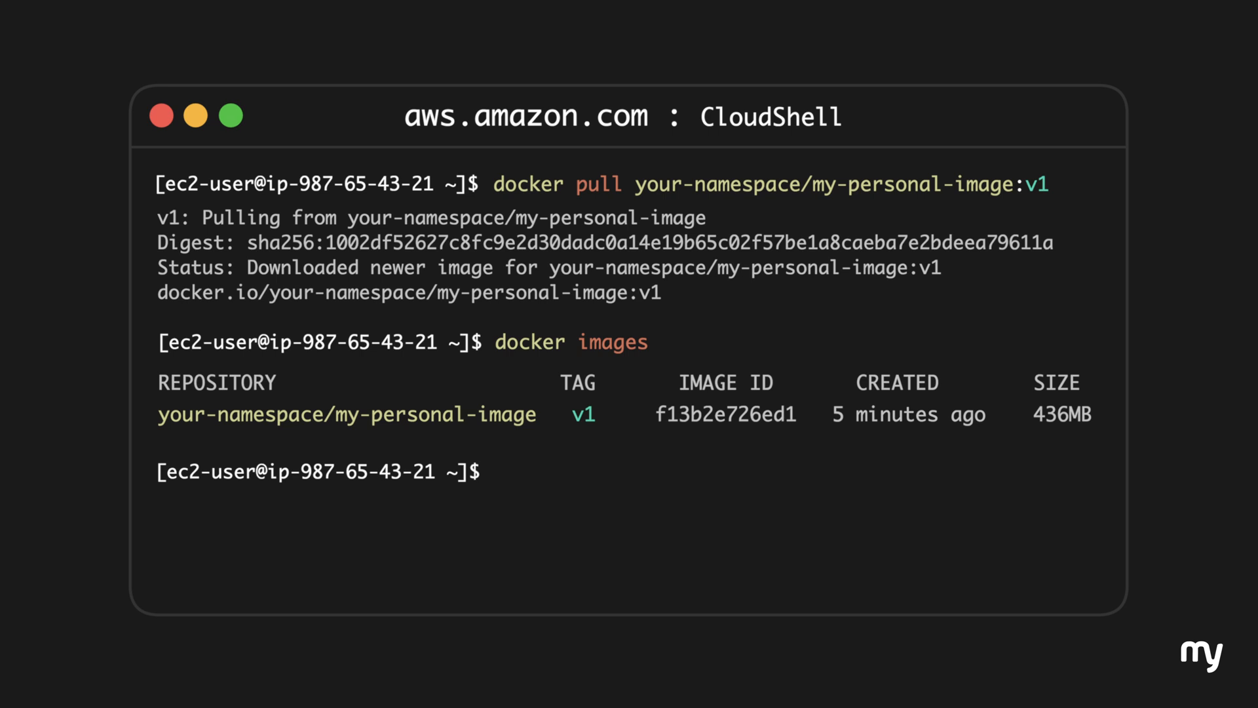
Run your-namespace/my-personal-image:v1 detached as my_container with port 80 mapped to 8080.
{"action": "type", "text": "docker run -d -"}
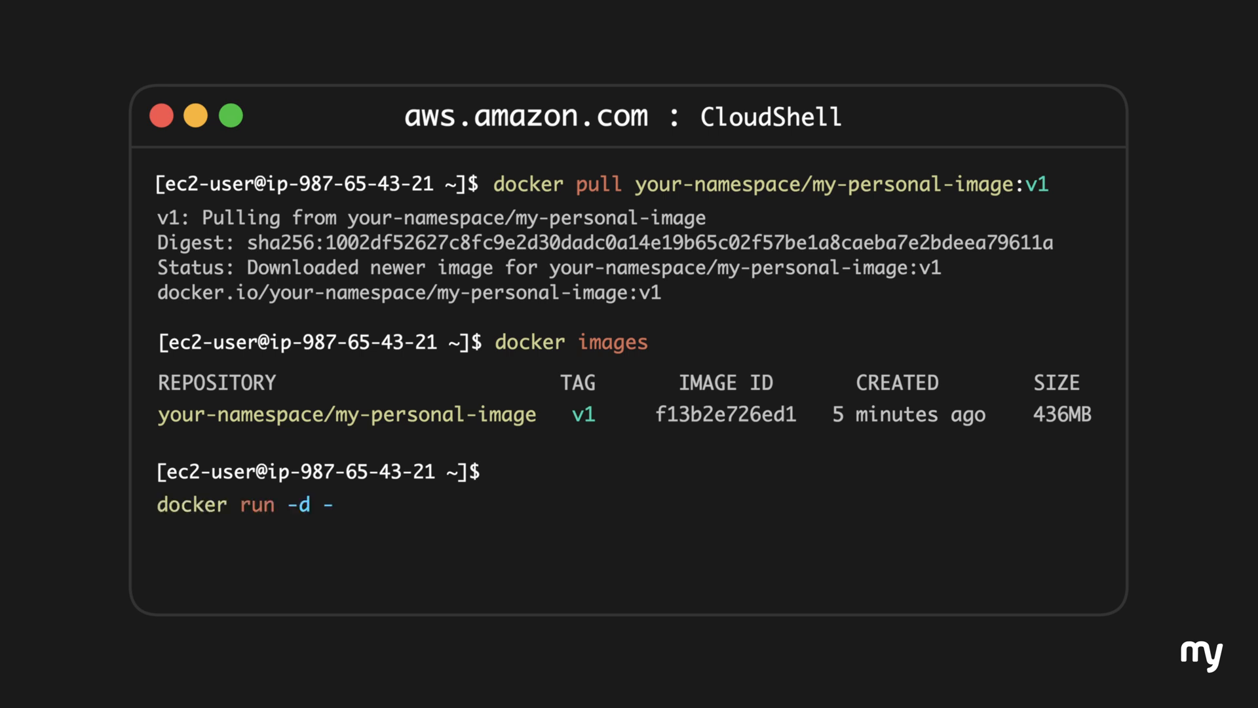
{"action": "type", "text": "p 80:8080 --name my_container your-namespace/my-personal-image:v1"}
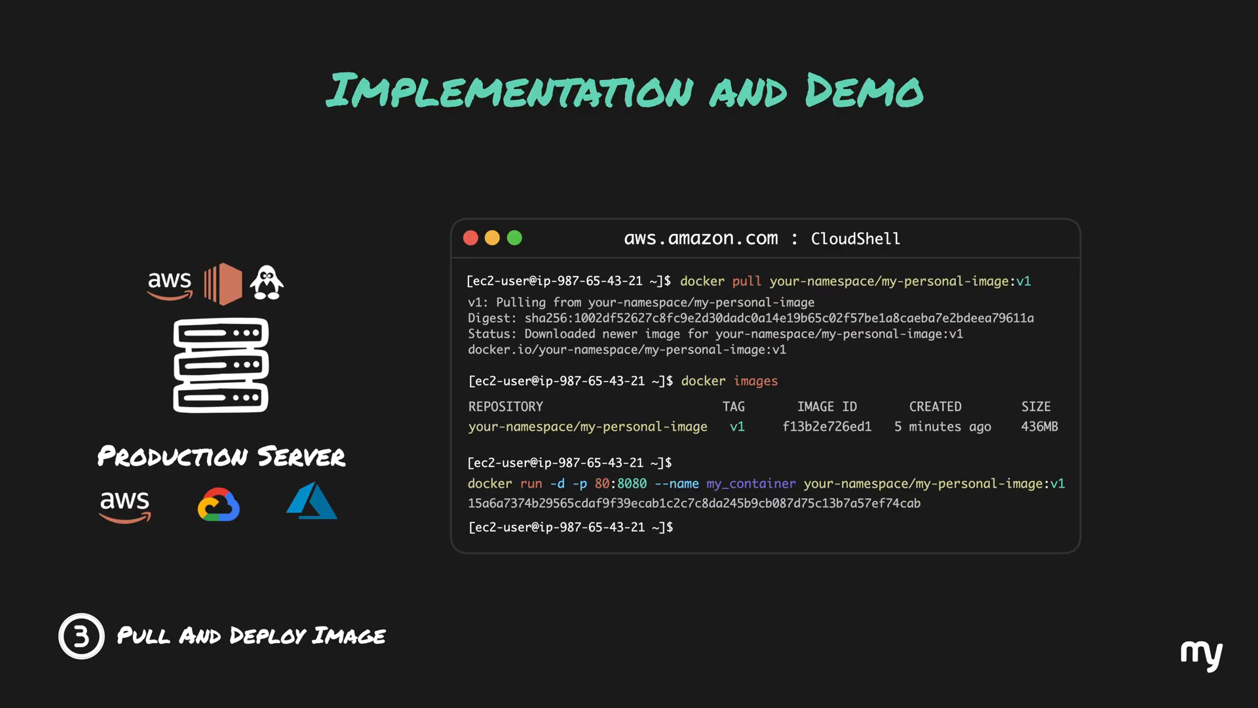
{"action": "key", "text": "Right"}
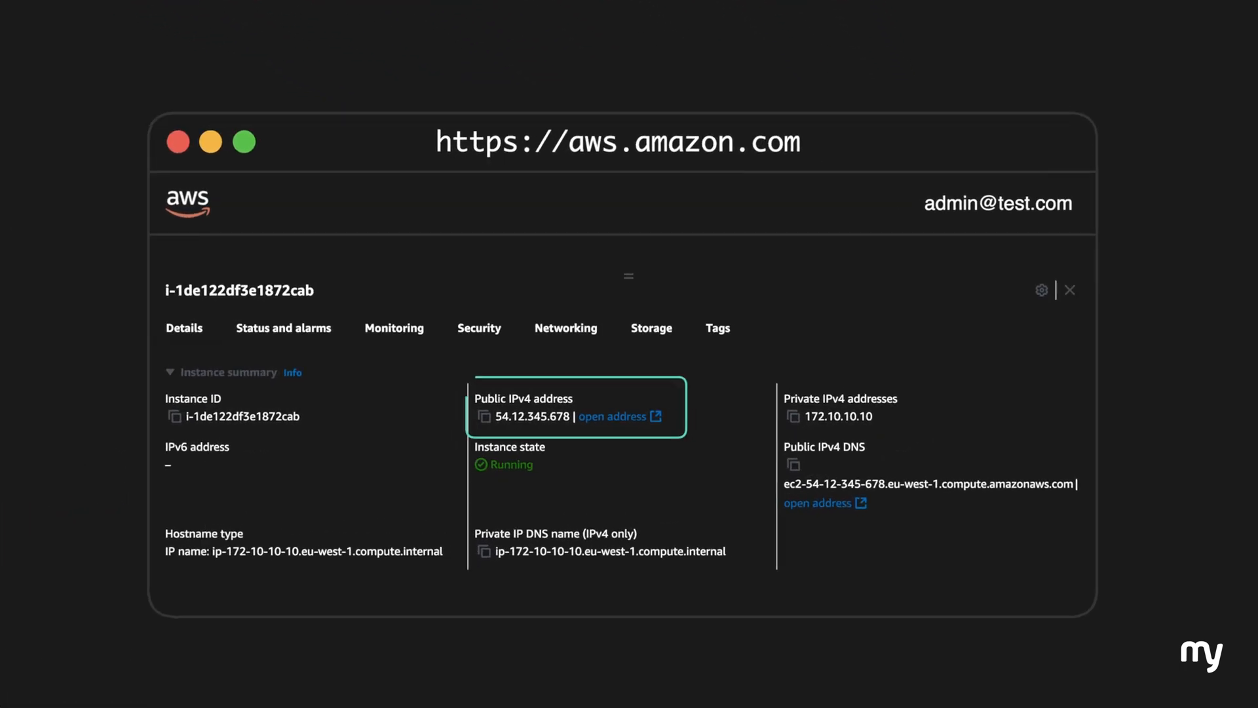